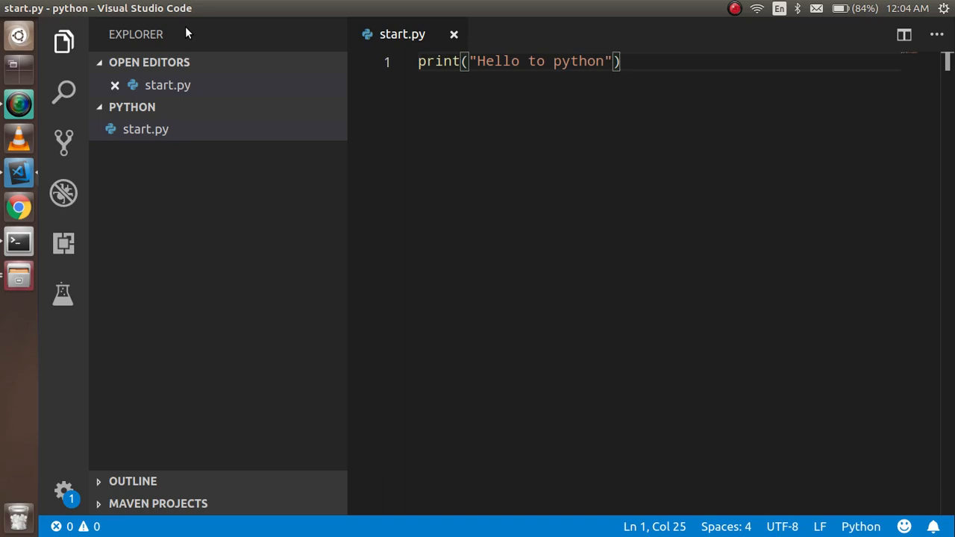
# In a new terminal, install mysql-connector with sudo python3.7 -m pip install.
pyautogui.click(18, 240)
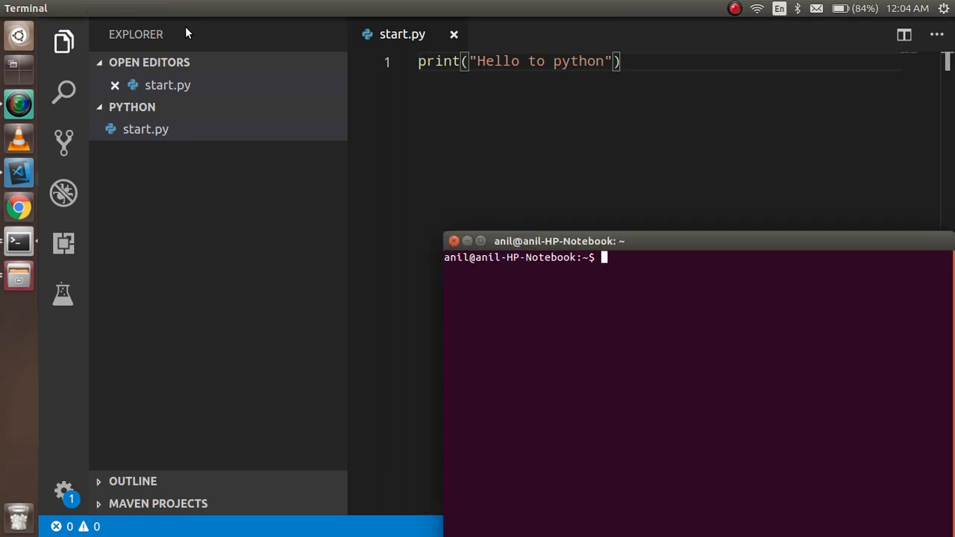
pyautogui.write('sudo')
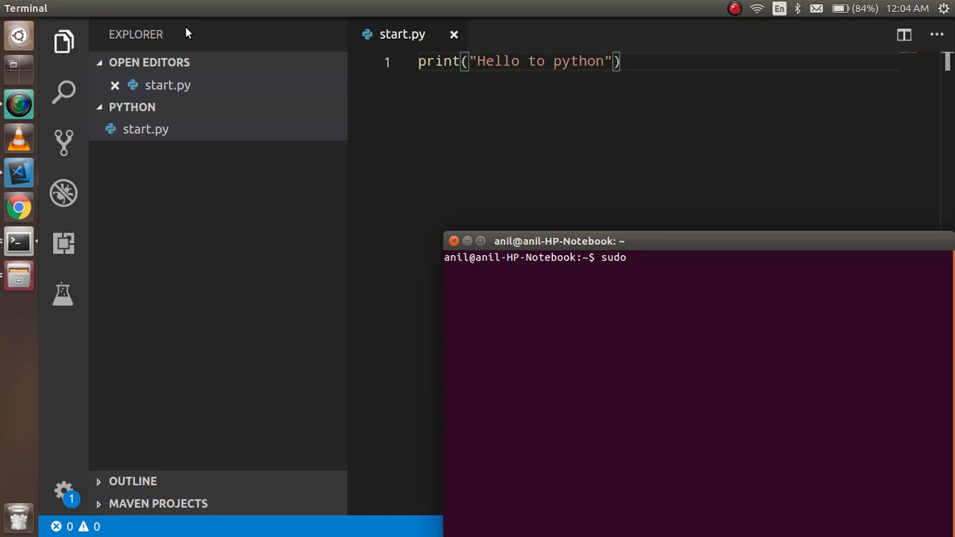
pyautogui.write('pytho')
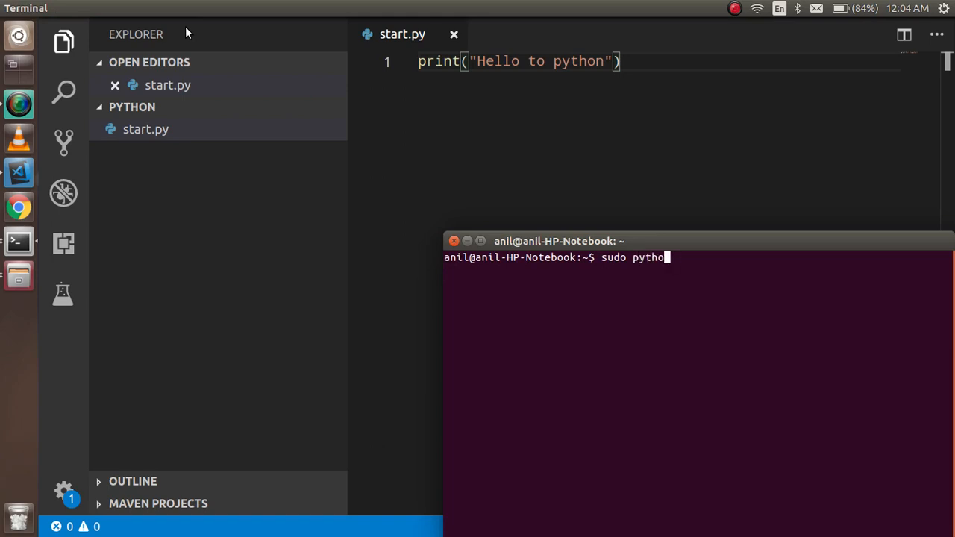
pyautogui.write('n')
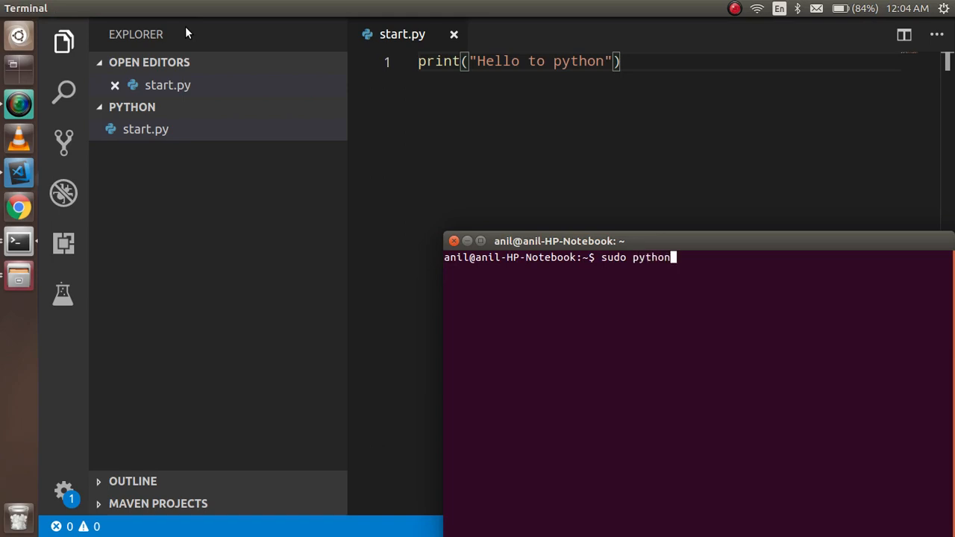
pyautogui.write('3')
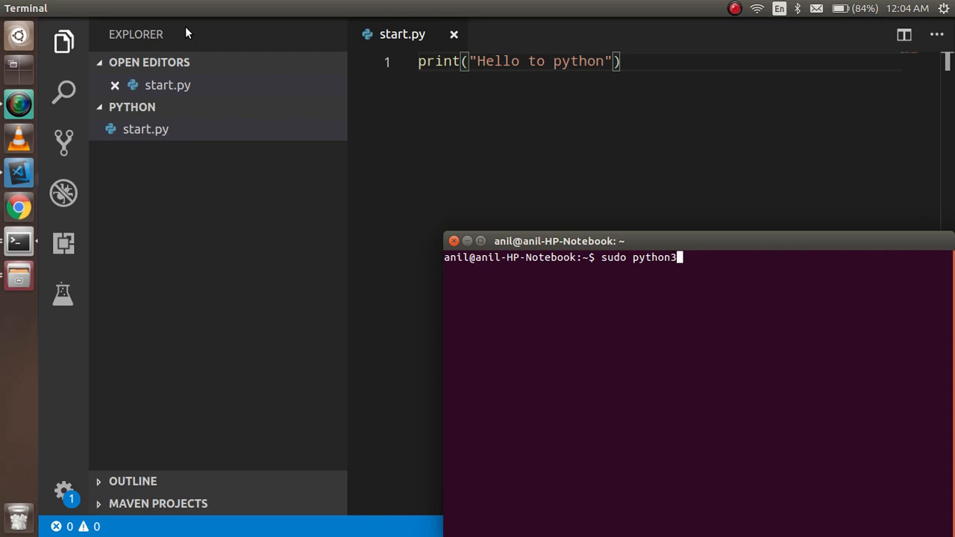
pyautogui.write('.7 -m')
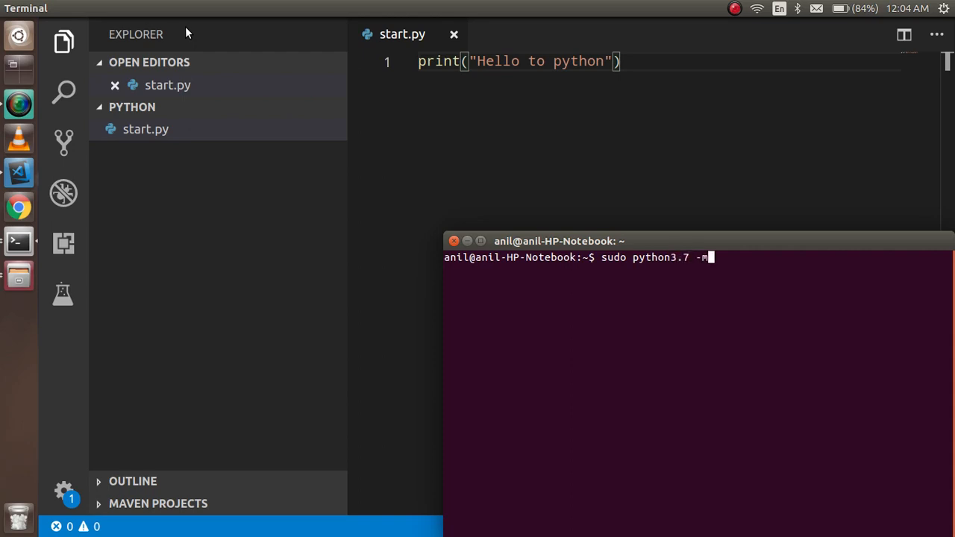
pyautogui.write('pip')
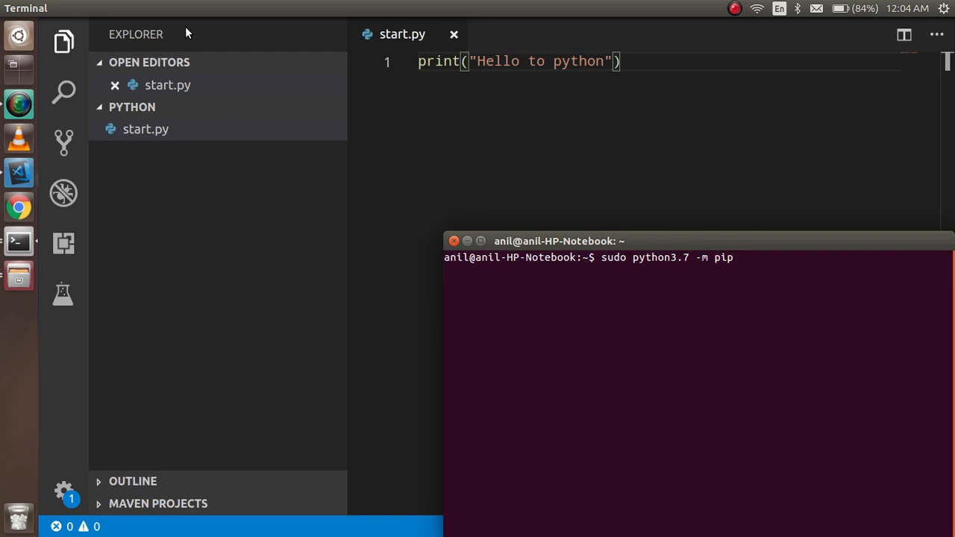
pyautogui.write('install m')
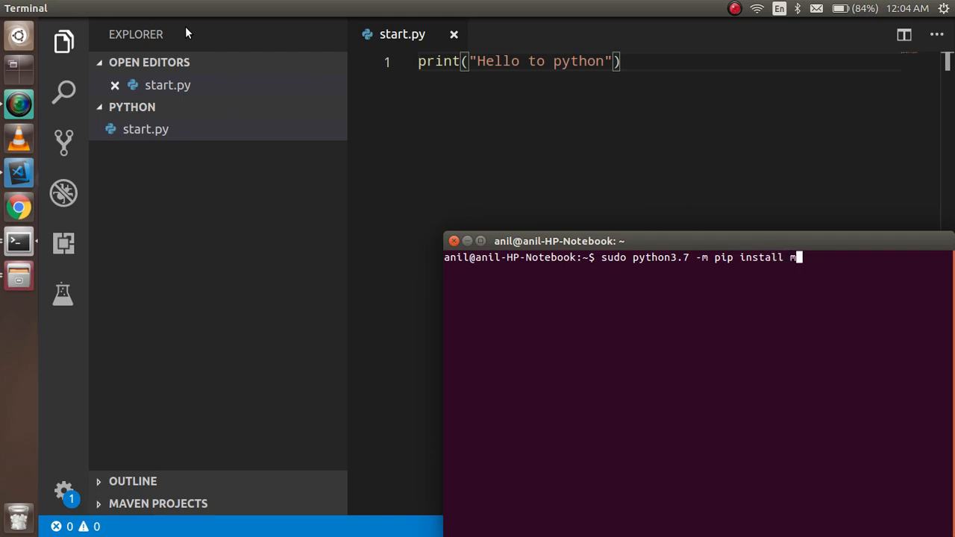
pyautogui.write('ysql-')
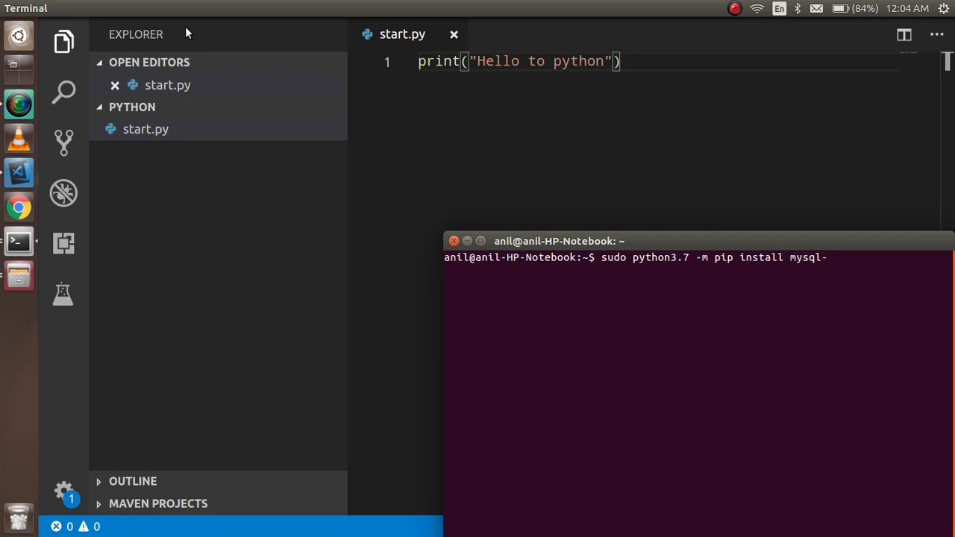
pyautogui.write('connect')
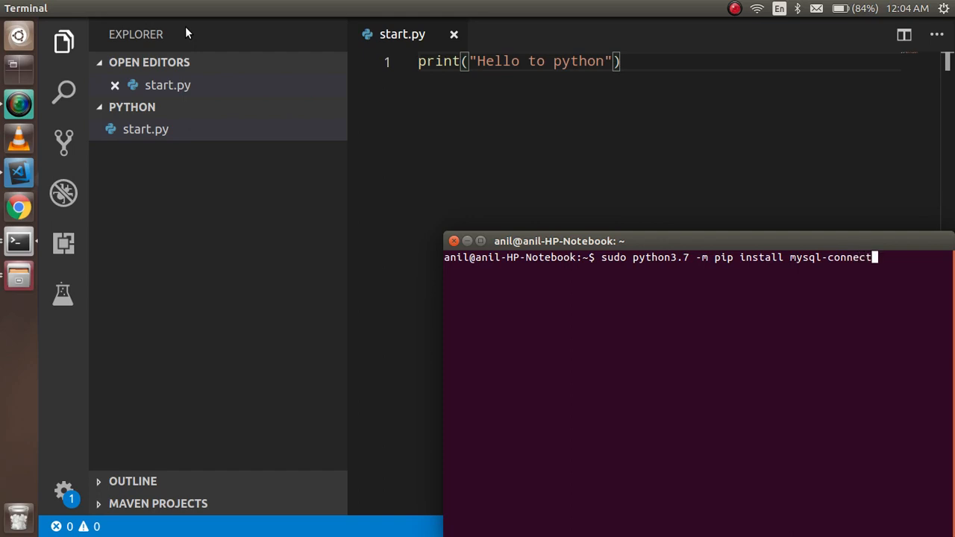
pyautogui.press('BackSpace')
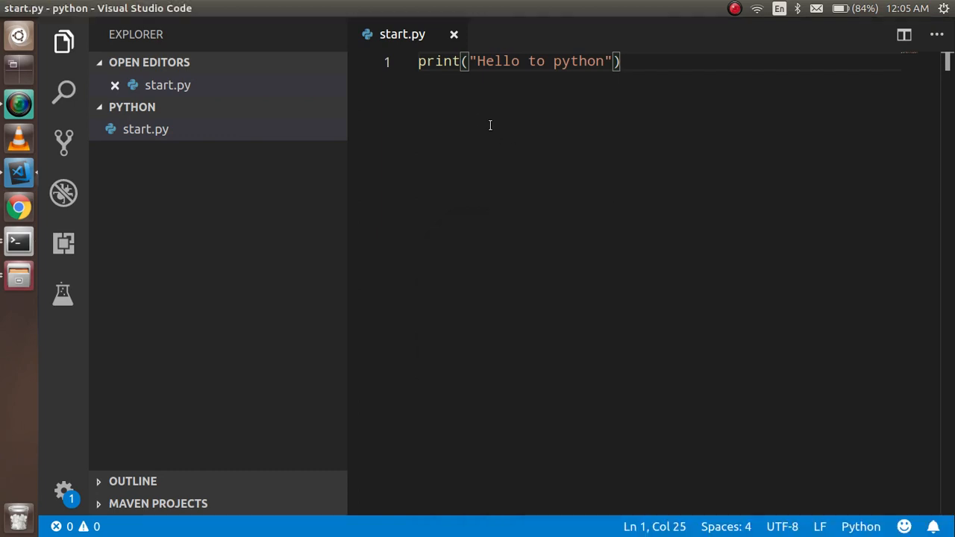
# Overwrite the print line in start.py with 'import mysql.connector'.
pyautogui.press('ctrl+a')
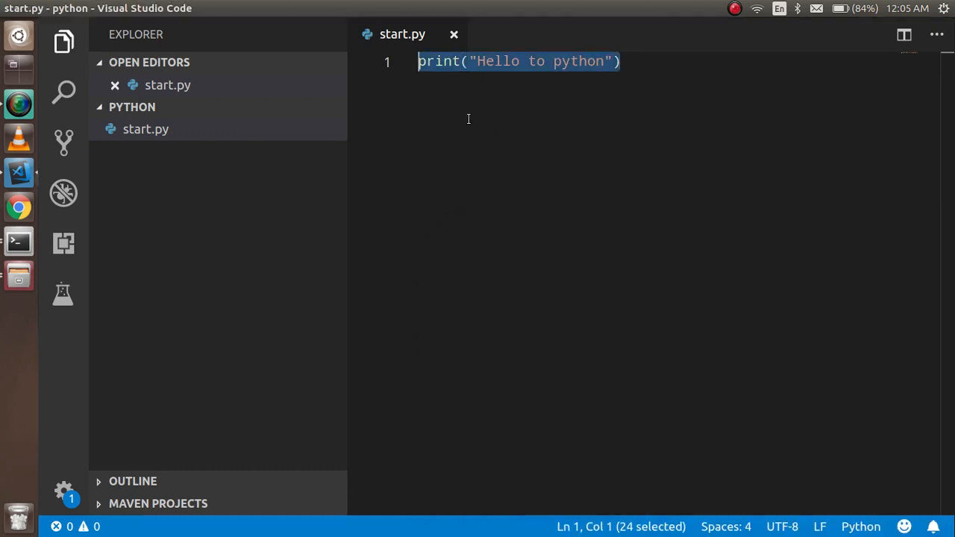
pyautogui.write('impor')
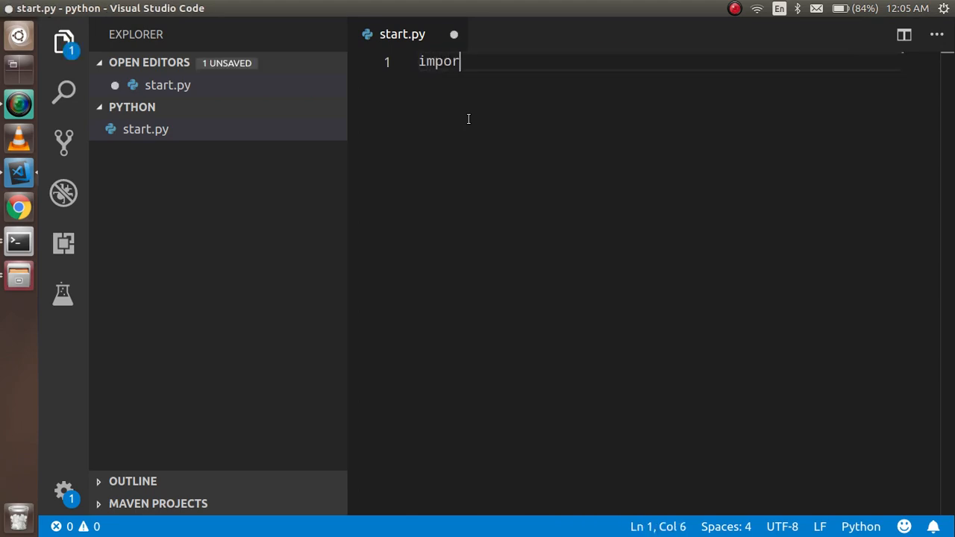
pyautogui.write('t mys')
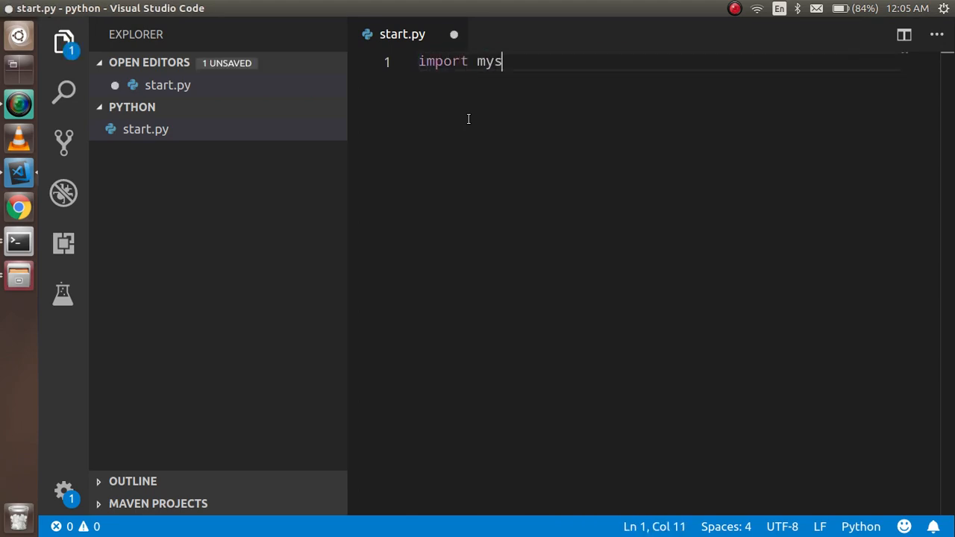
pyautogui.write('ql.')
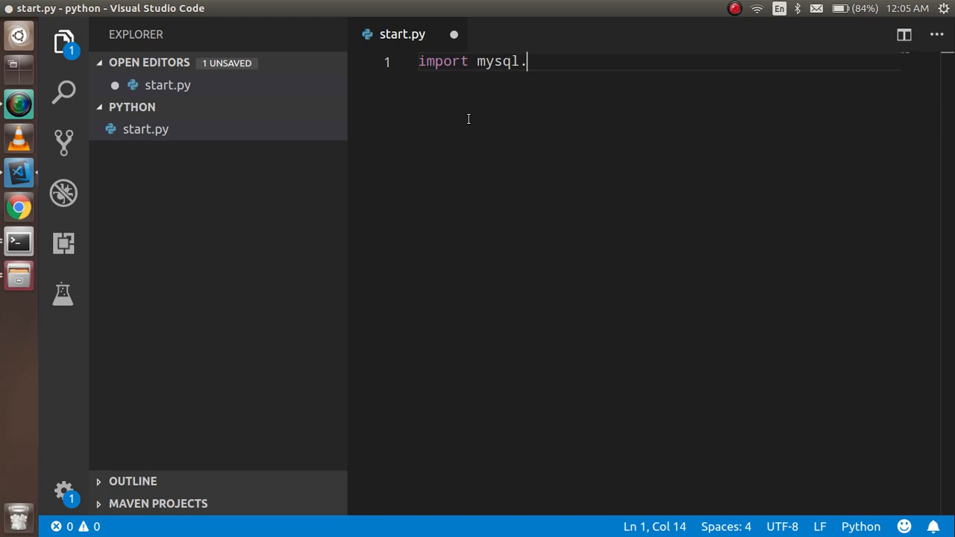
pyautogui.write('connec')
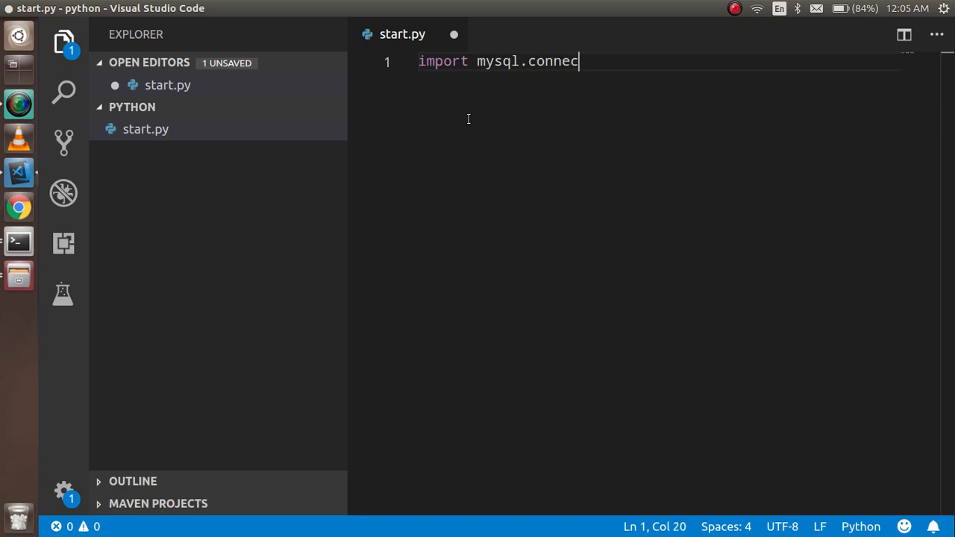
pyautogui.write('tor')
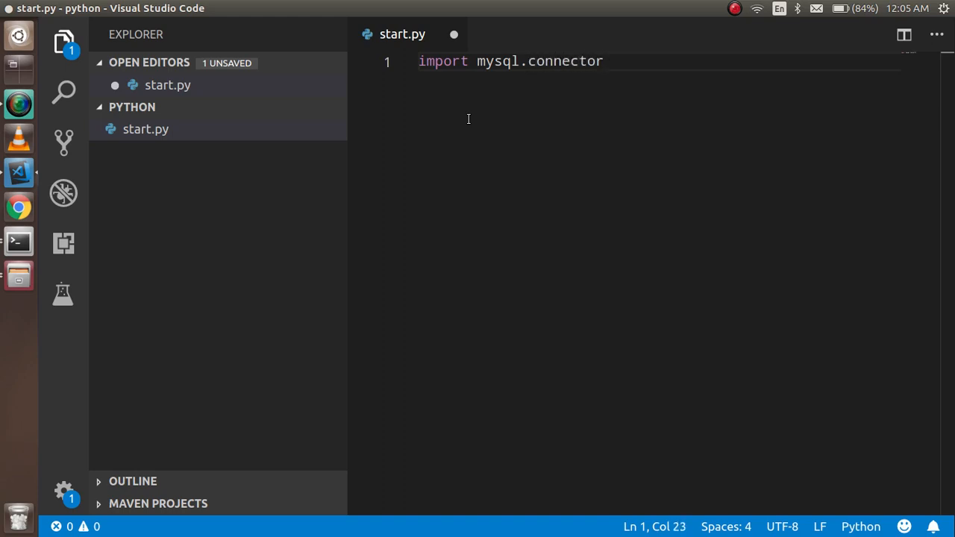
pyautogui.moveTo(401, 34)
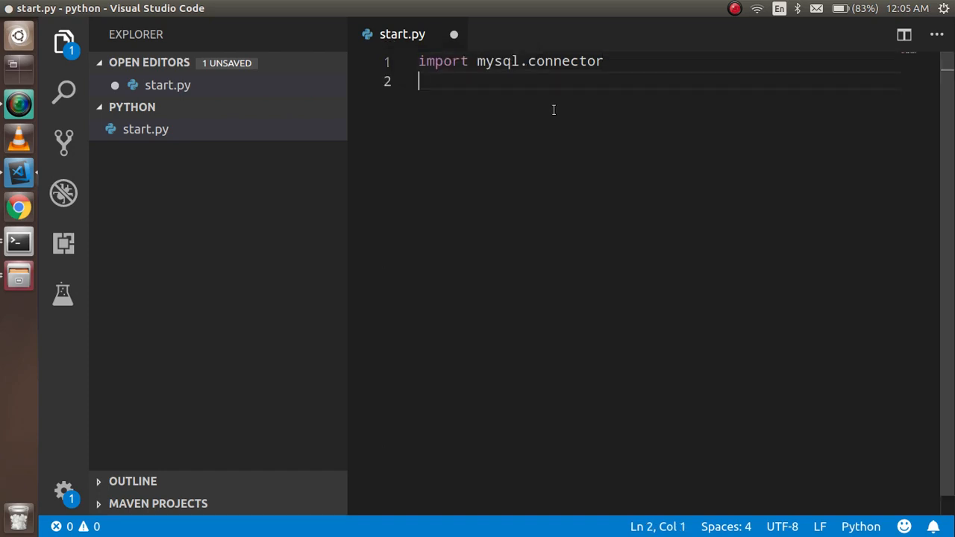
# Begin the statement 'mydb=mysql.connector.connect(' in start.py.
pyautogui.write('my')
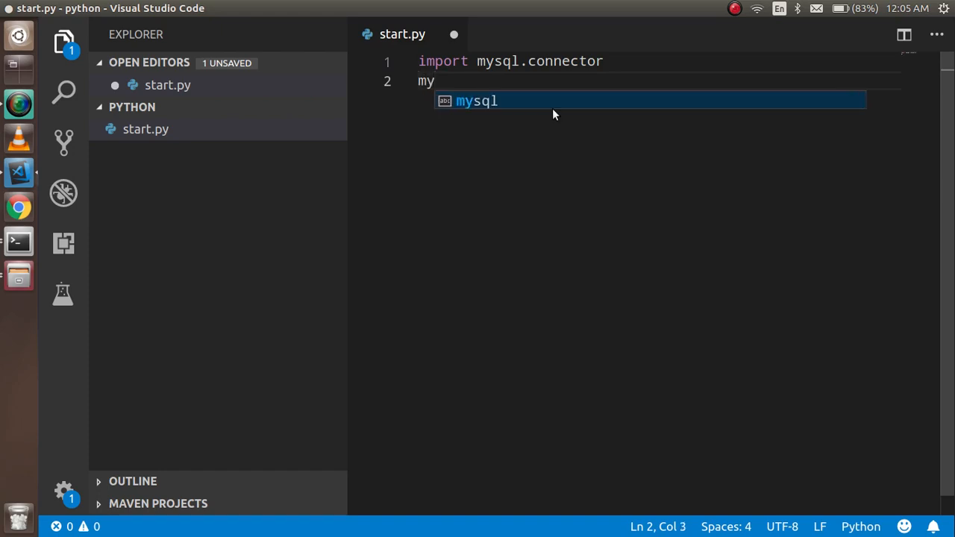
pyautogui.write('db')
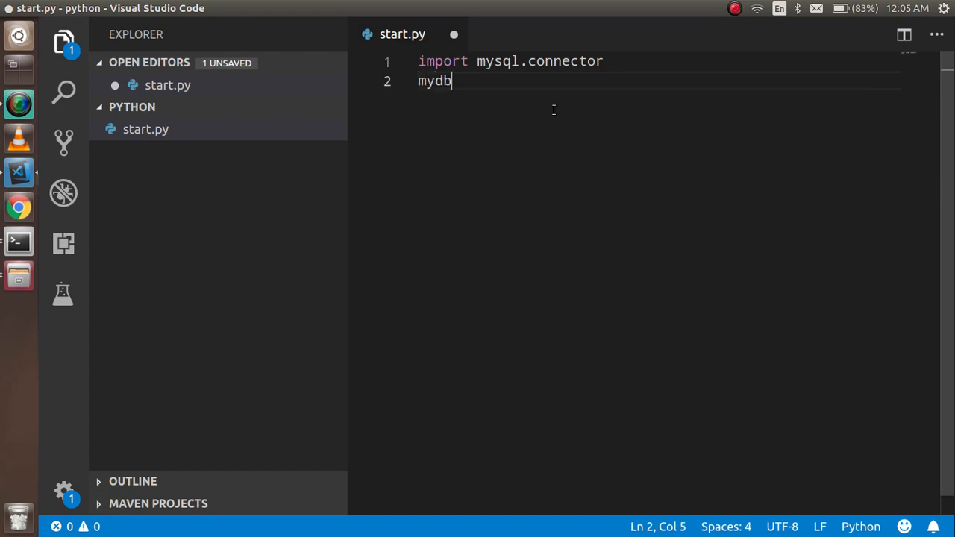
pyautogui.write('=mysql')
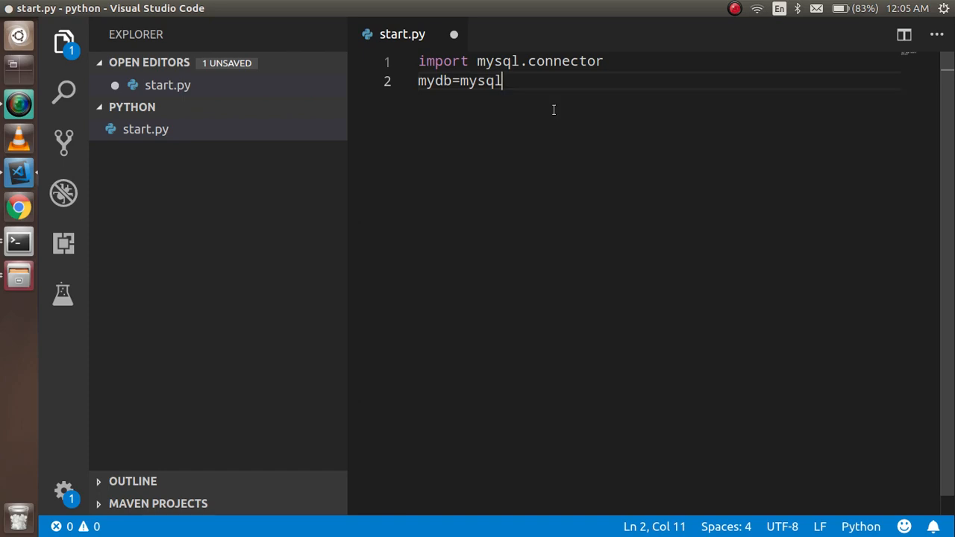
pyautogui.write('.connector.')
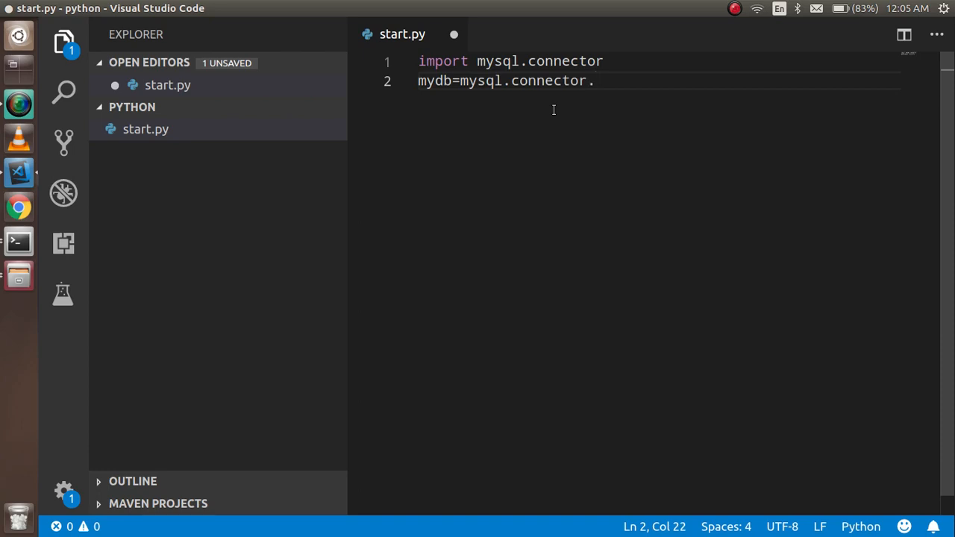
pyautogui.write('connect')
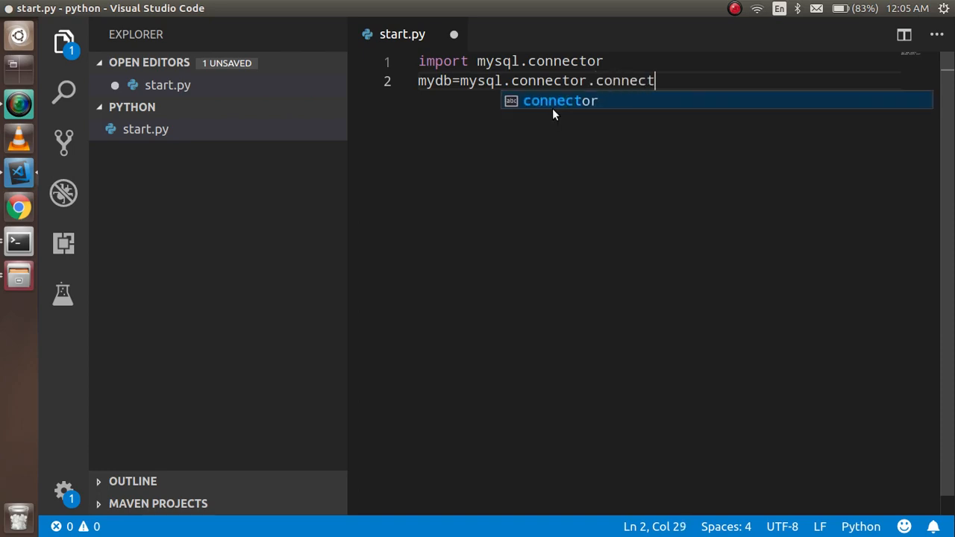
pyautogui.write('(')
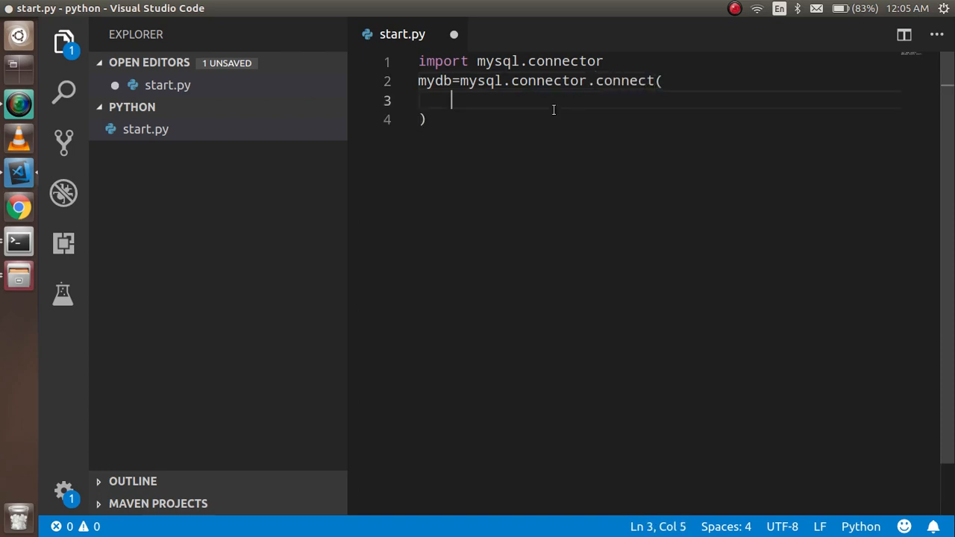
# Add host="localhost" and user="root" arguments to the connect call.
pyautogui.write('host')
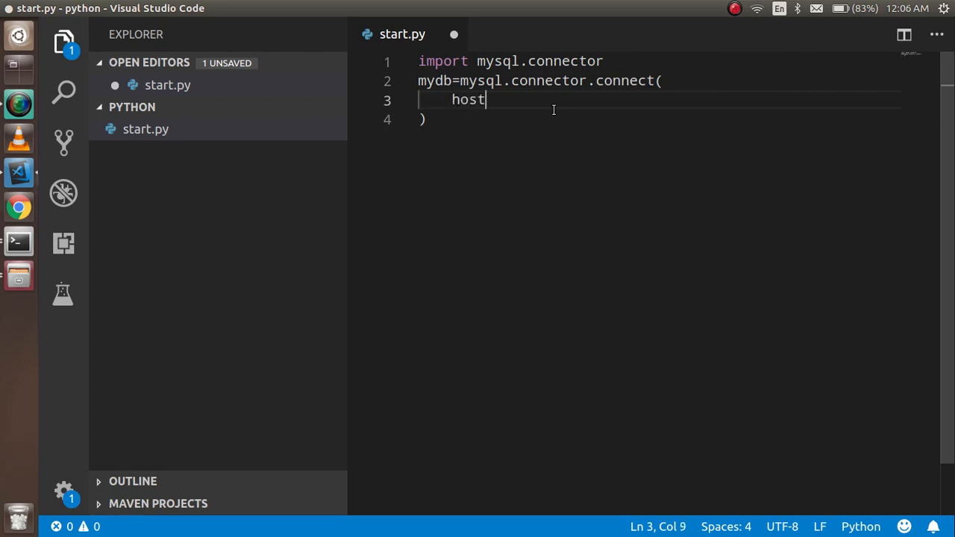
pyautogui.write('=')
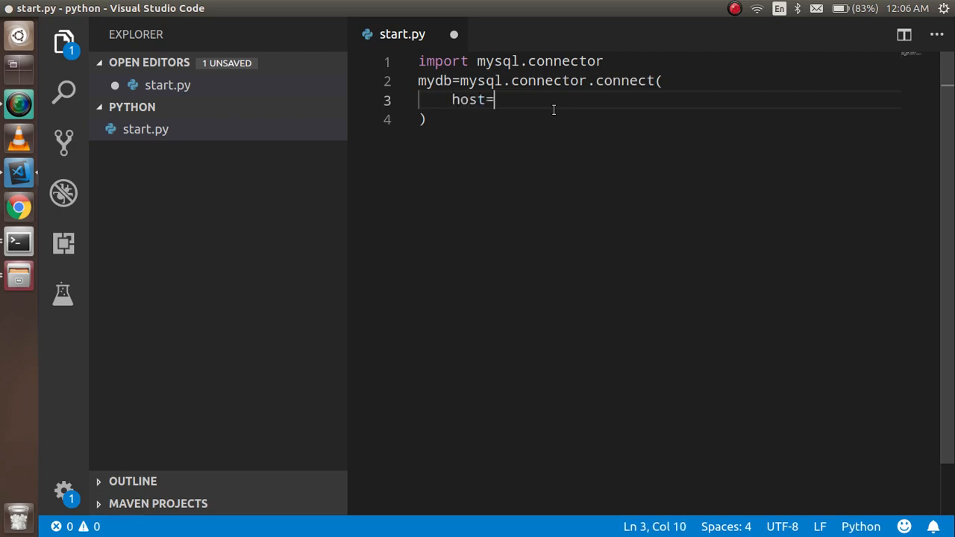
pyautogui.write('""')
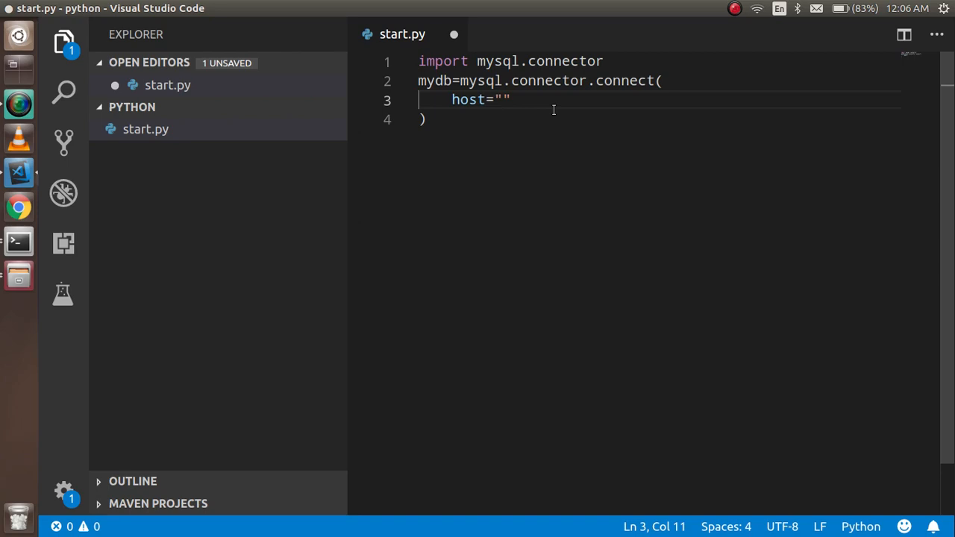
pyautogui.write('loc')
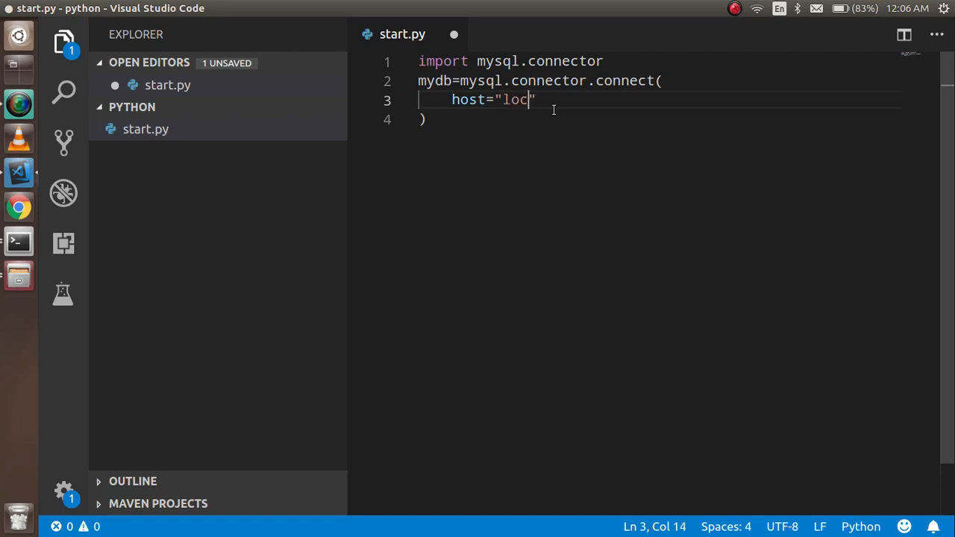
pyautogui.press('BackSpace')
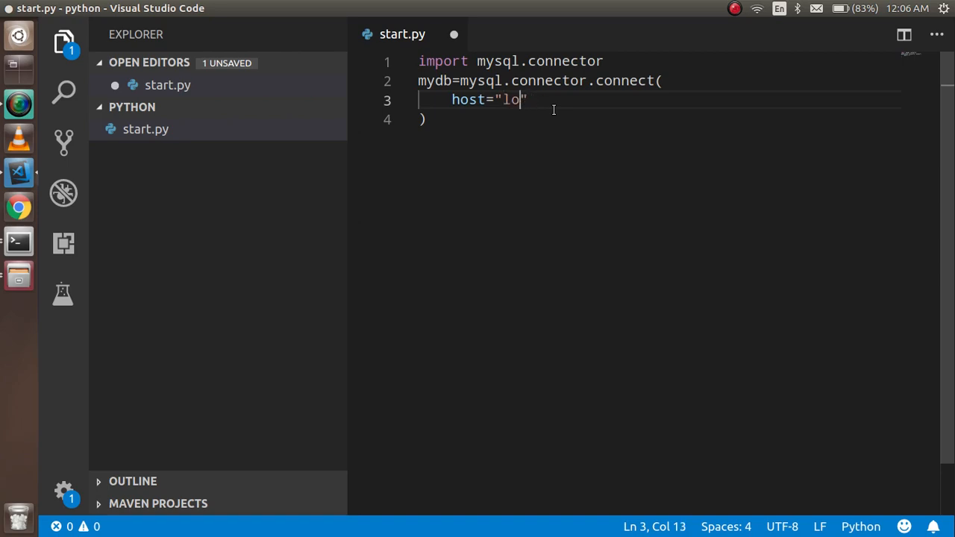
pyautogui.write('calhost')
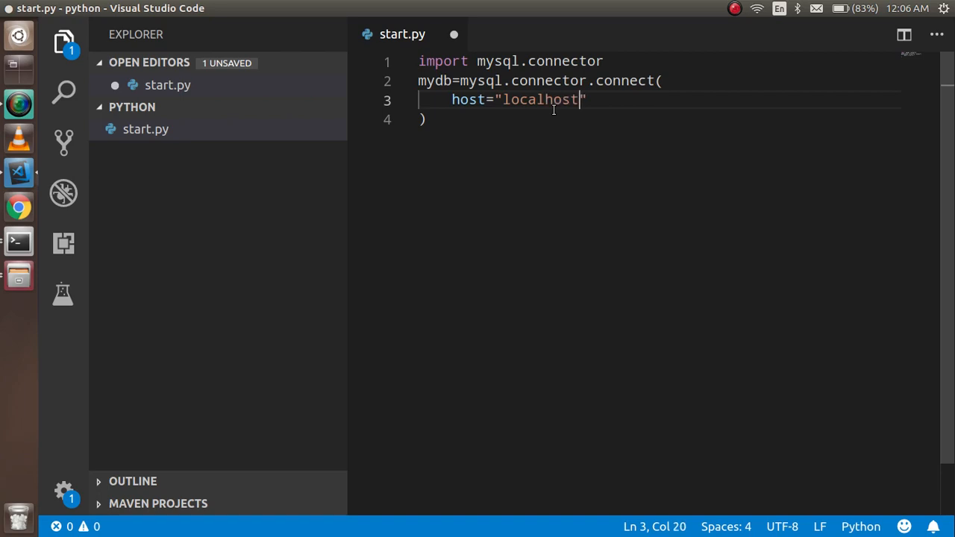
pyautogui.press('Right')
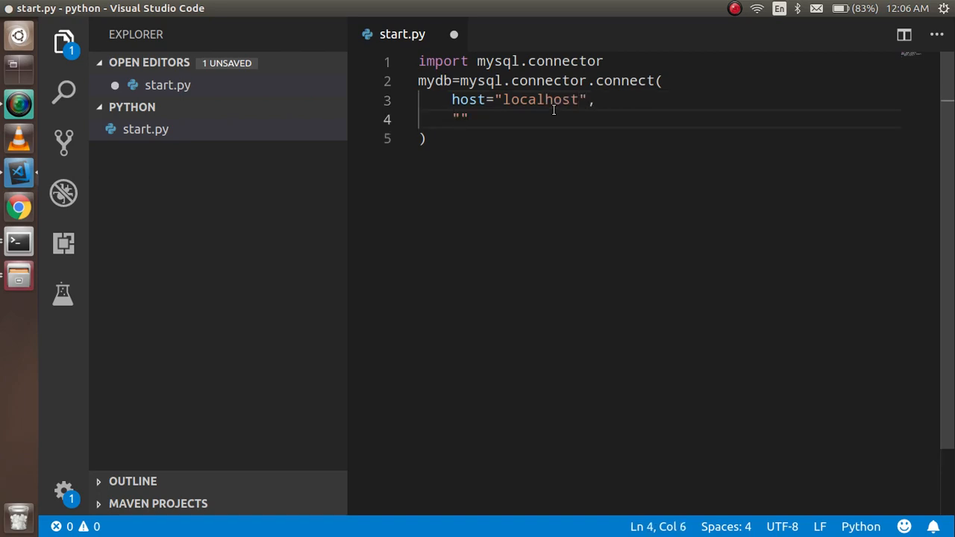
pyautogui.write('user')
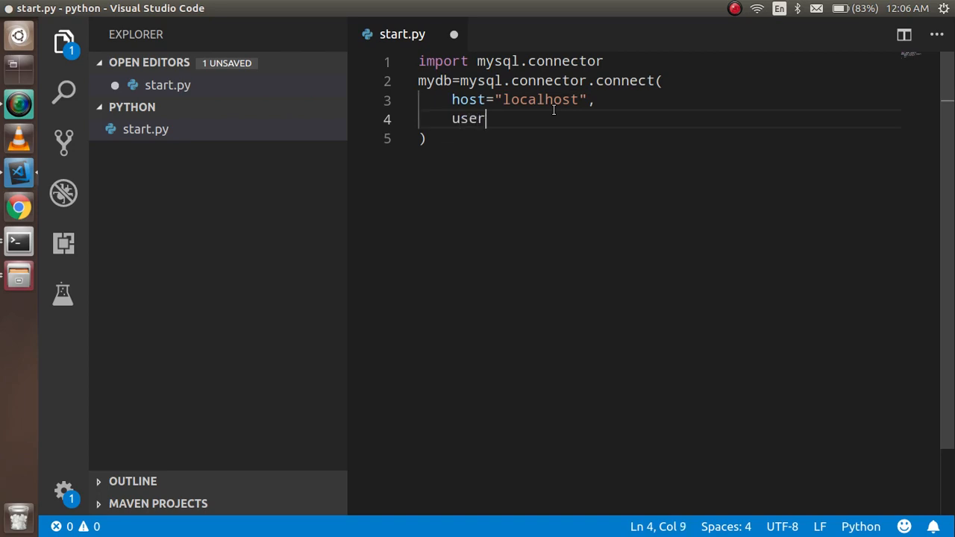
pyautogui.write('="ro"')
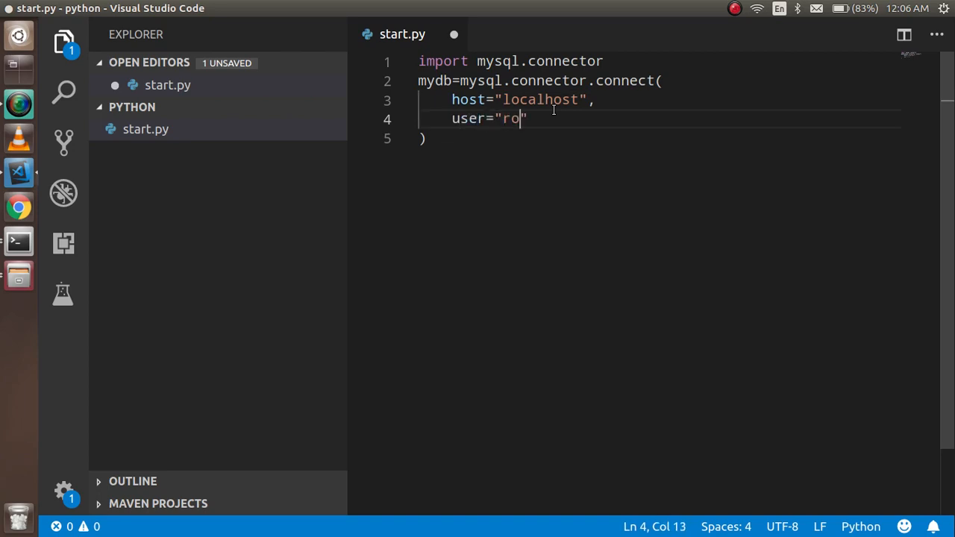
pyautogui.write('ot')
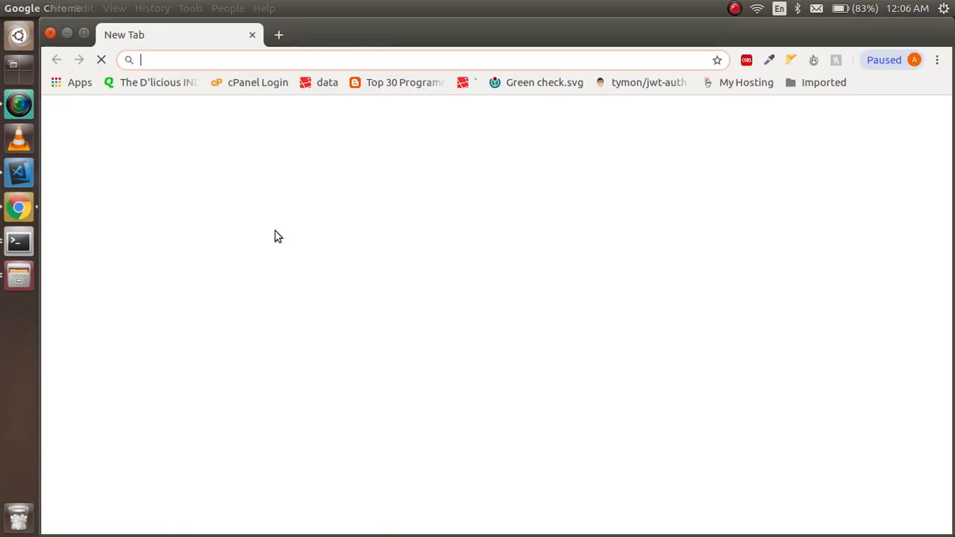
# Open phpMyAdmin in Chrome and log in with username root.
pyautogui.write('php')
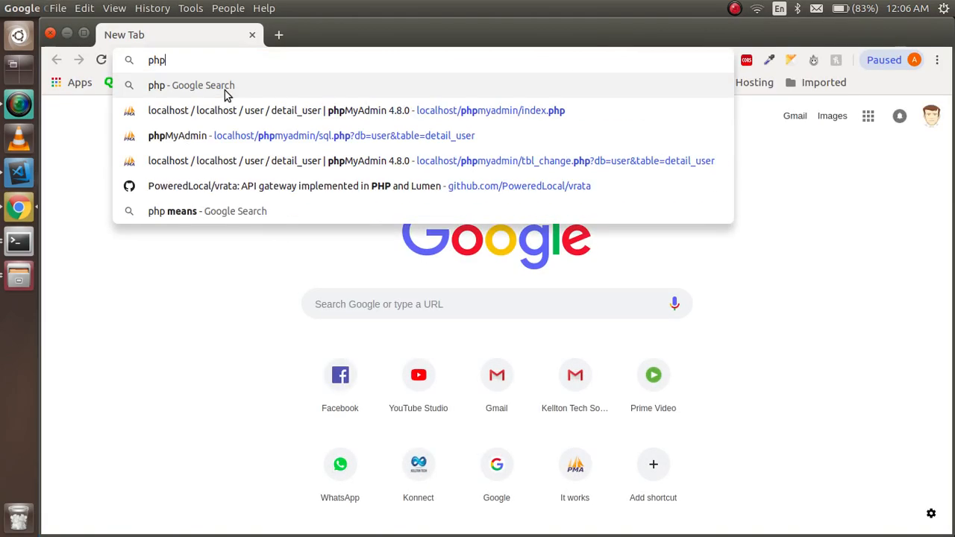
pyautogui.click(311, 135)
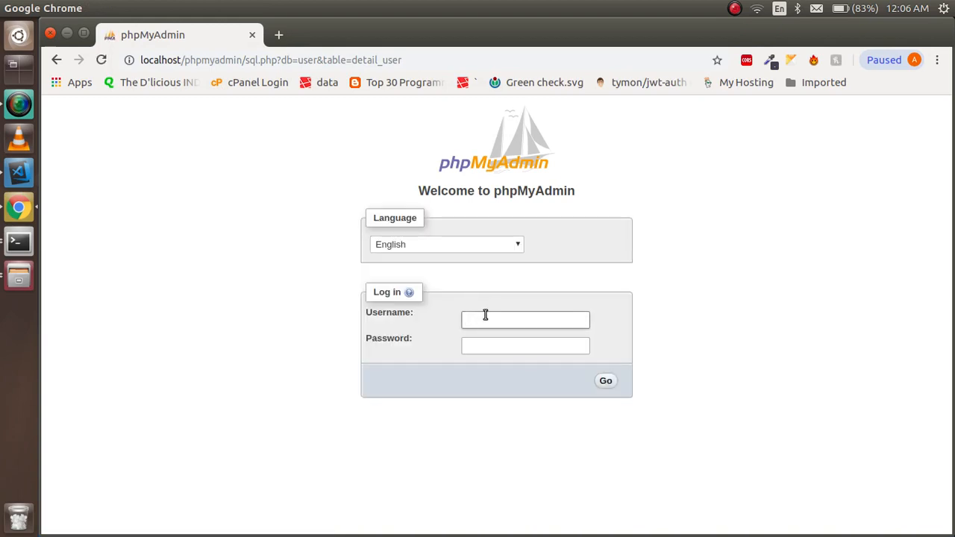
pyautogui.write('root')
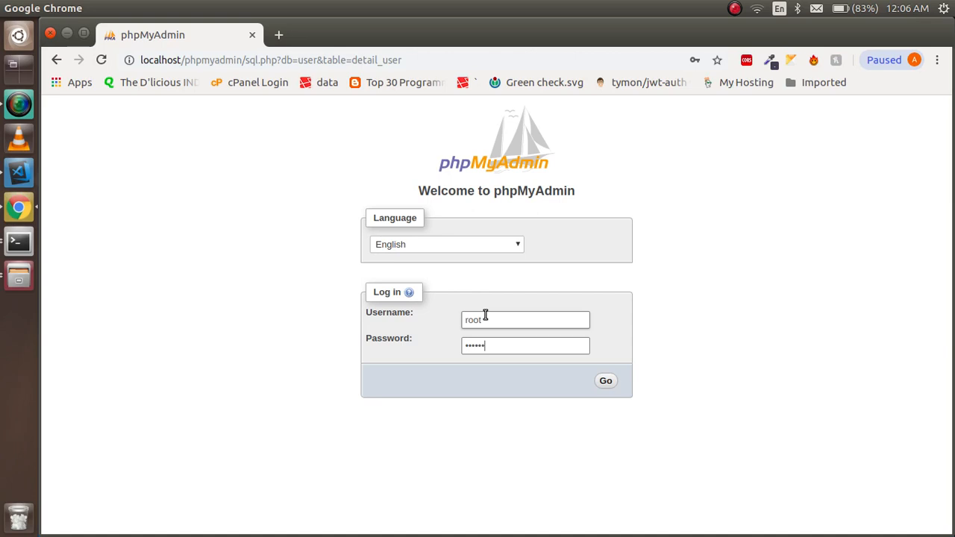
pyautogui.click(605, 381)
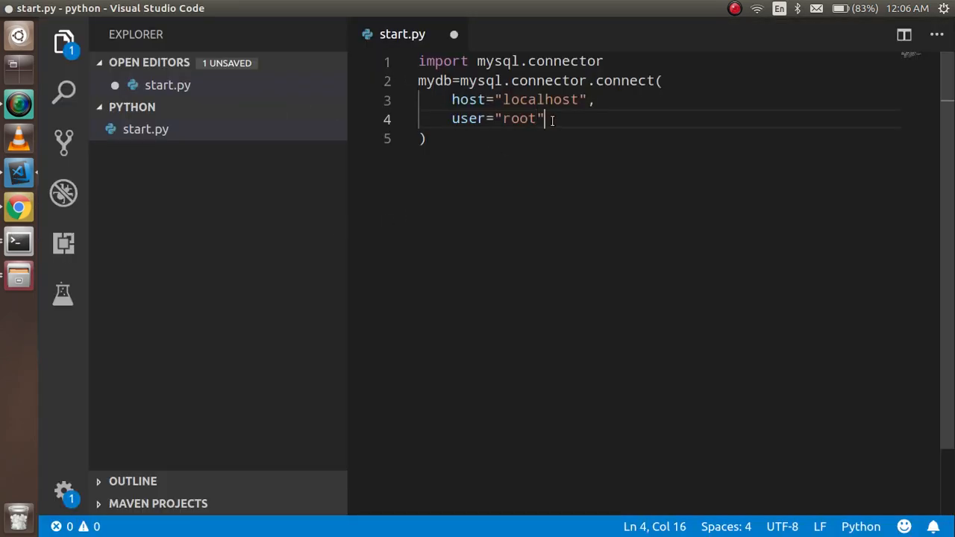
pyautogui.press('alt+tab')
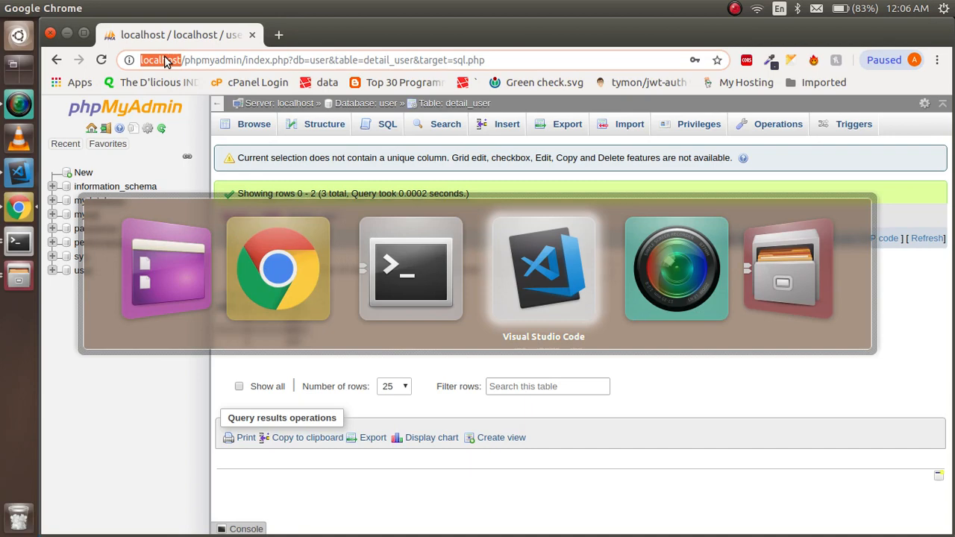
pyautogui.click(543, 269)
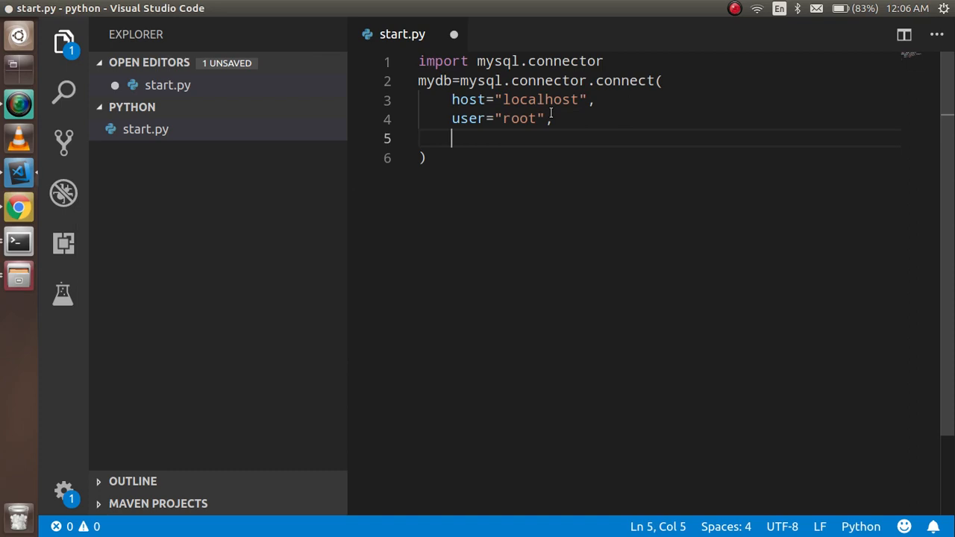
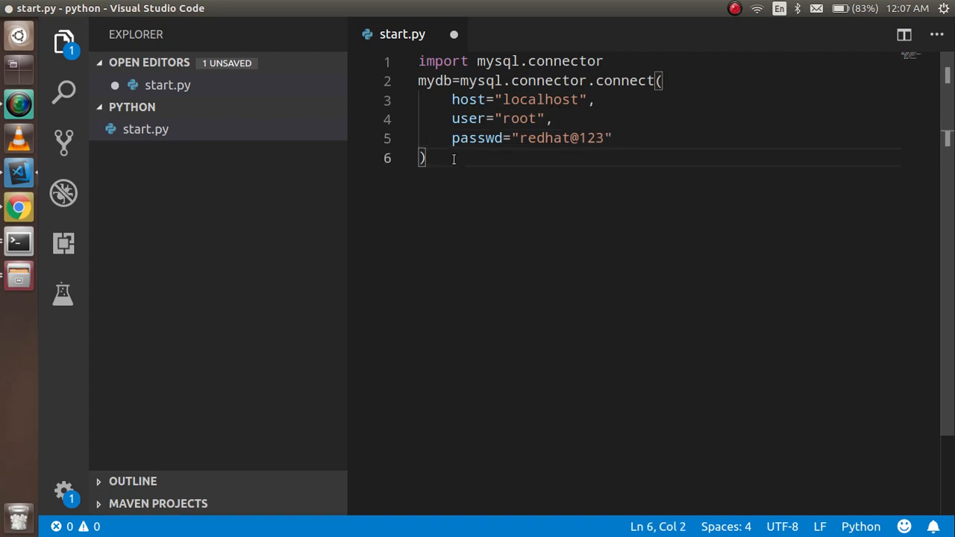
# Add print(mydb) at the end of start.py, dropping the stray semicolon, and save.
pyautogui.write('p')
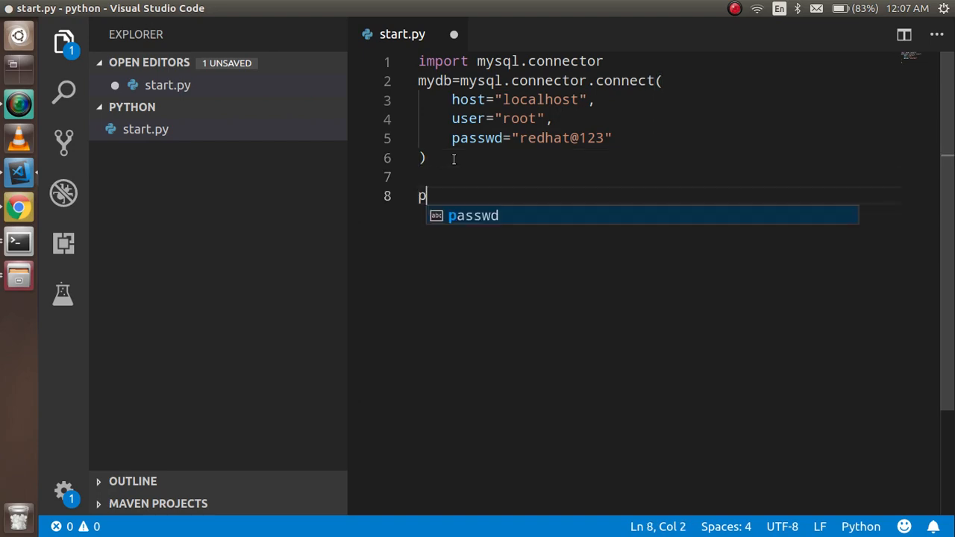
pyautogui.write('rint')
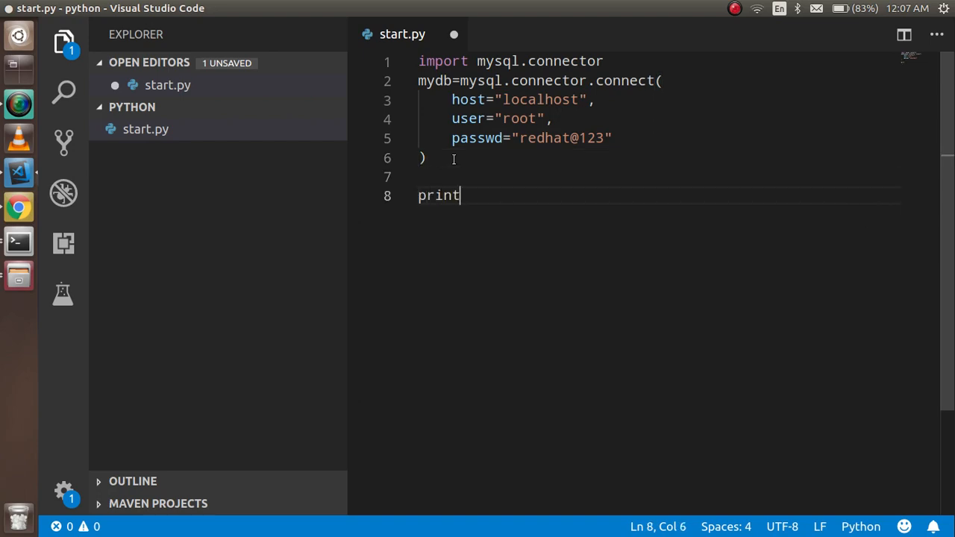
pyautogui.write('(mydb')
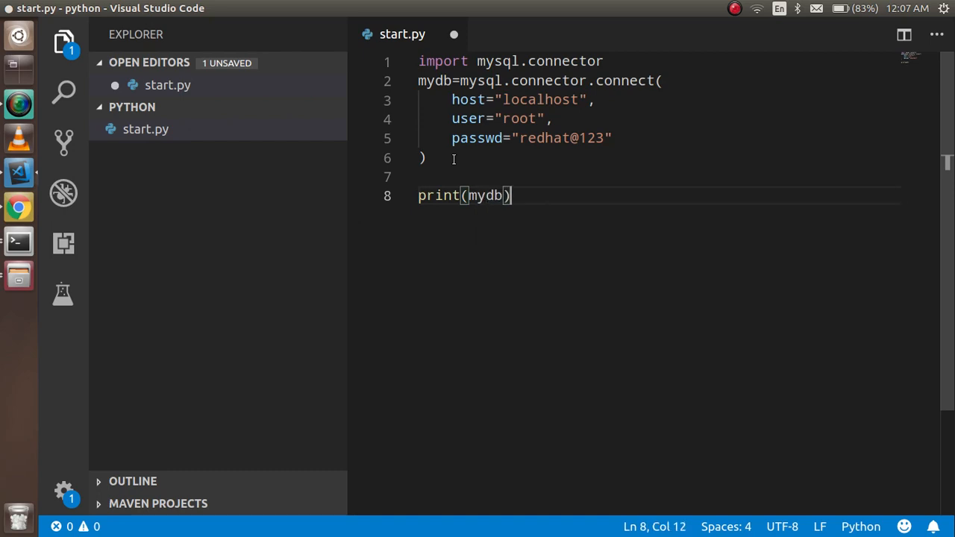
pyautogui.write(';')
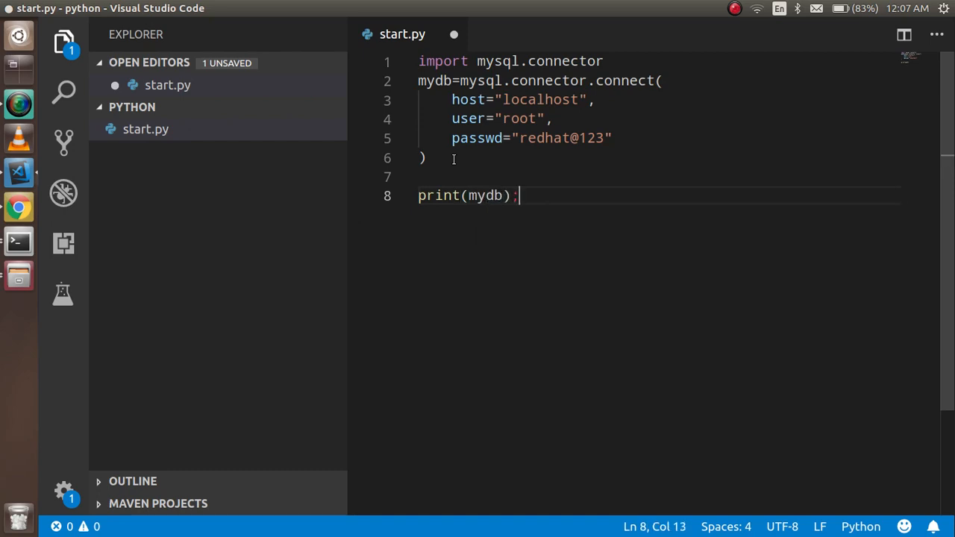
pyautogui.press('BackSpace')
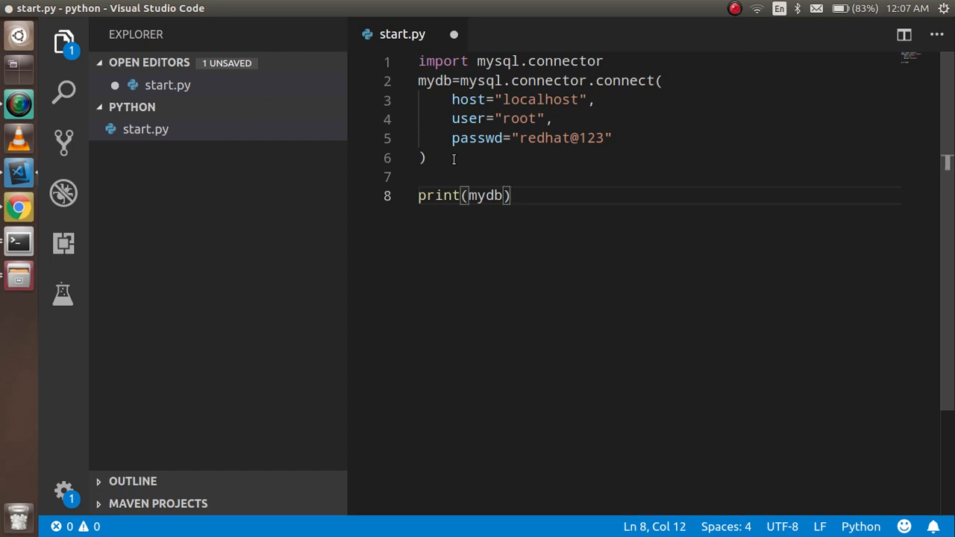
pyautogui.press('ctrl+s')
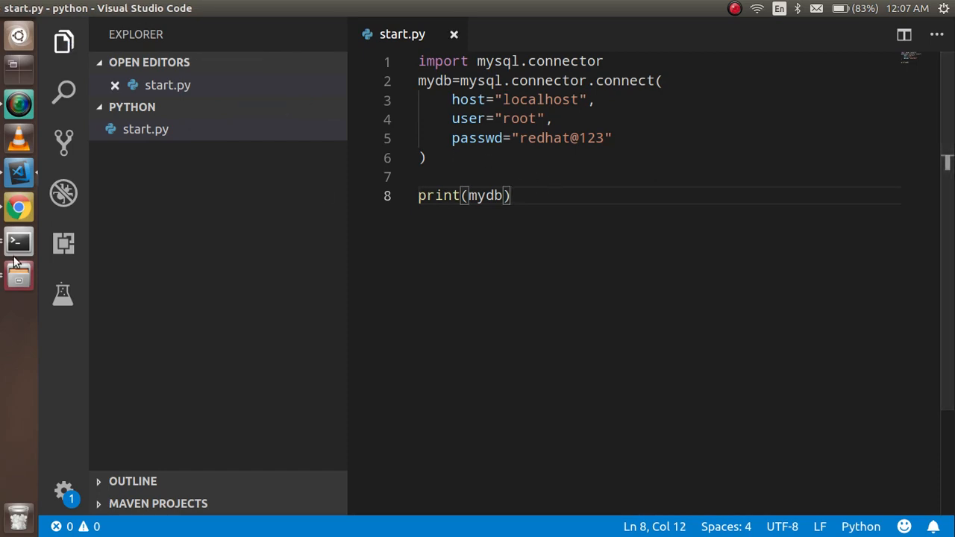
# Open a terminal, clear it, and change into Desktop/python.
pyautogui.click(18, 241)
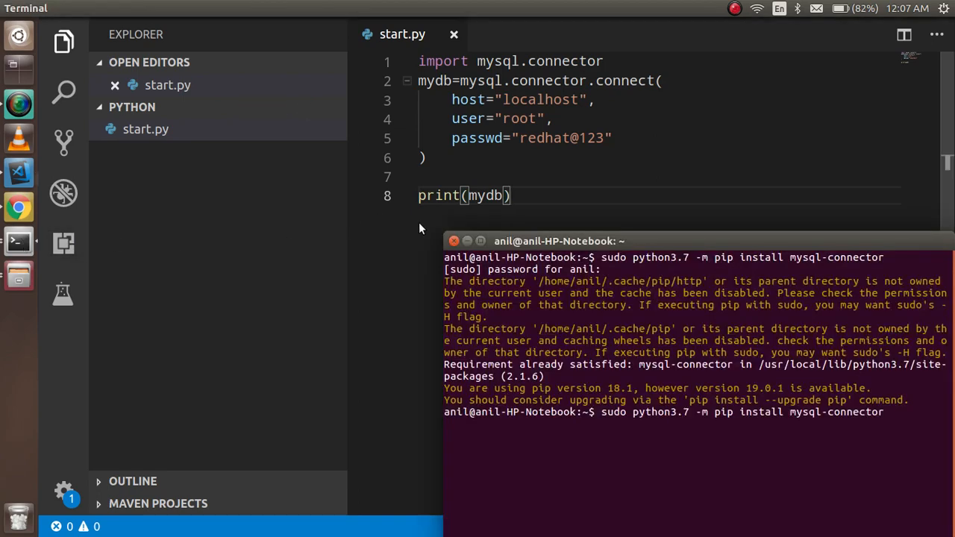
pyautogui.press('ctrl+c')
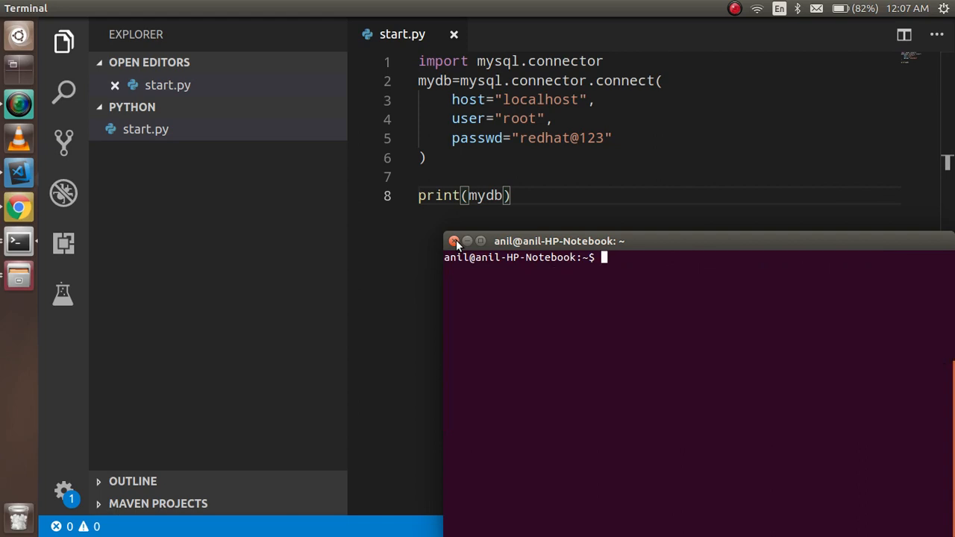
pyautogui.write('cd DE')
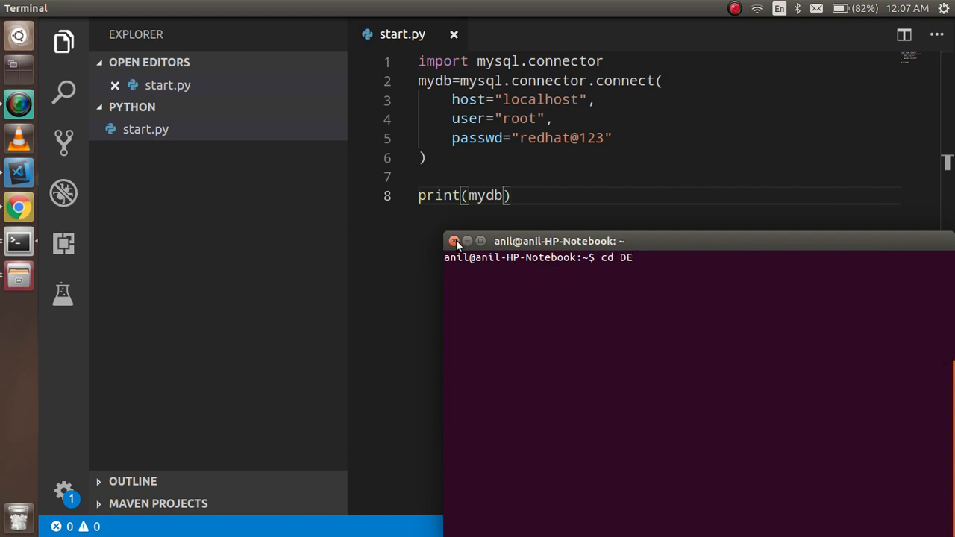
pyautogui.write('Desktop/p')
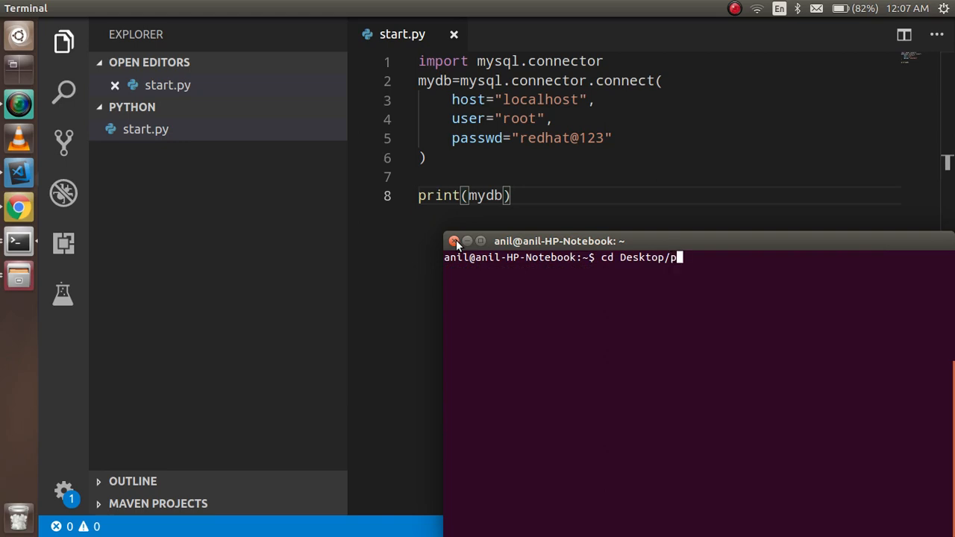
pyautogui.write('yh')
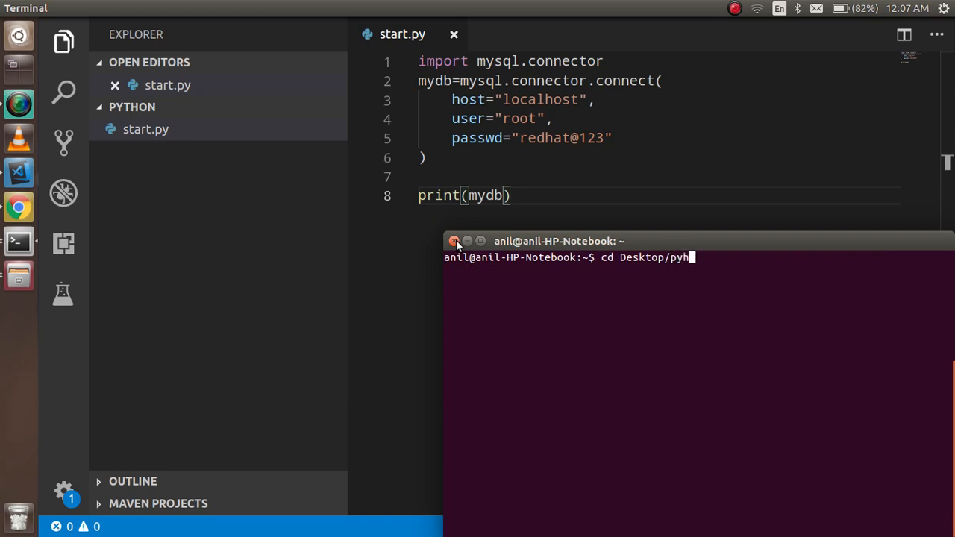
pyautogui.press('BackSpace')
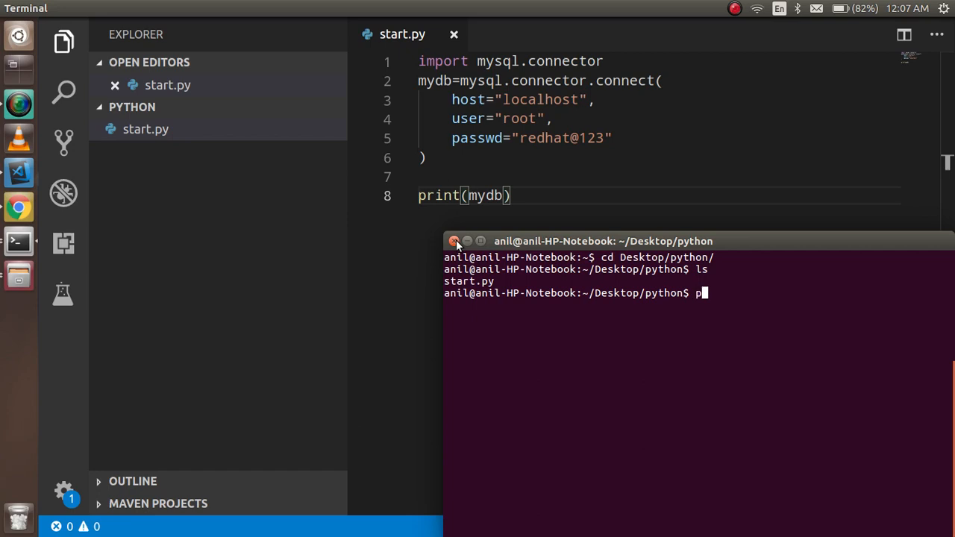
# Run start.py with python3.7, printing a MySQLConnection object.
pyautogui.write('aythn')
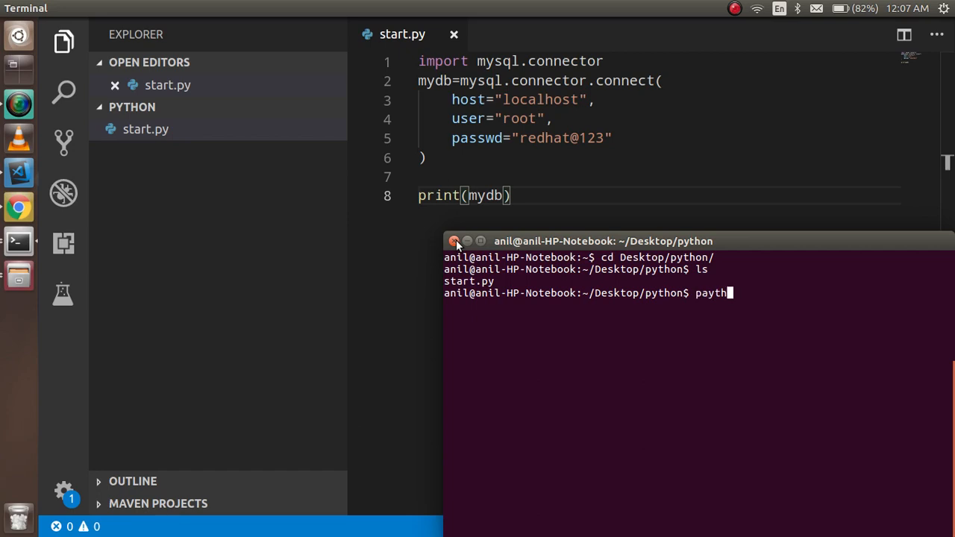
pyautogui.press('BackSpace')
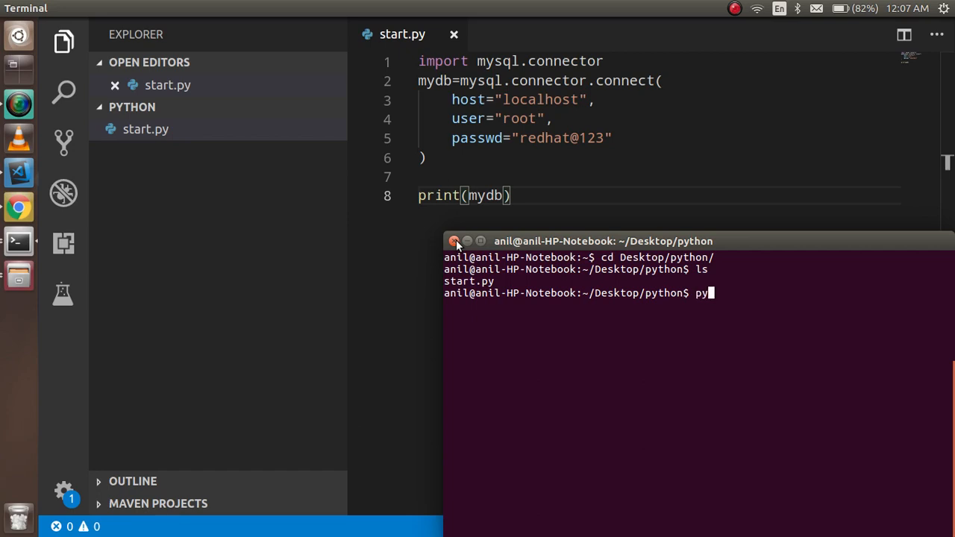
pyautogui.write('thon')
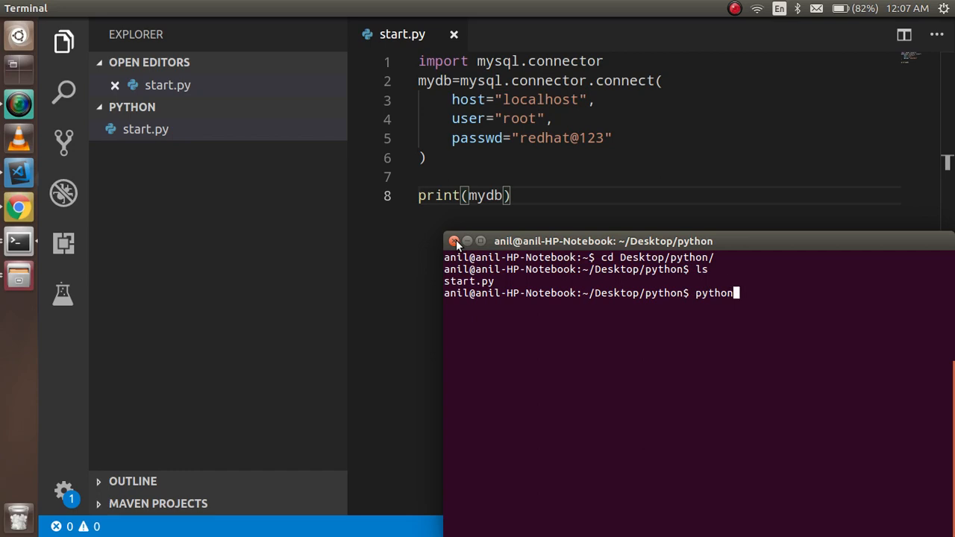
pyautogui.write('3.7 start.py')
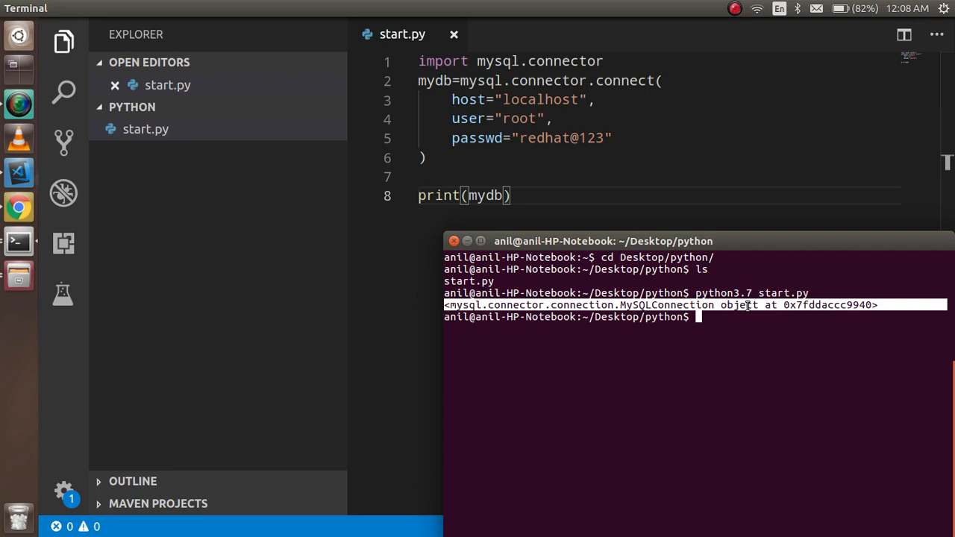
pyautogui.moveTo(741, 28)
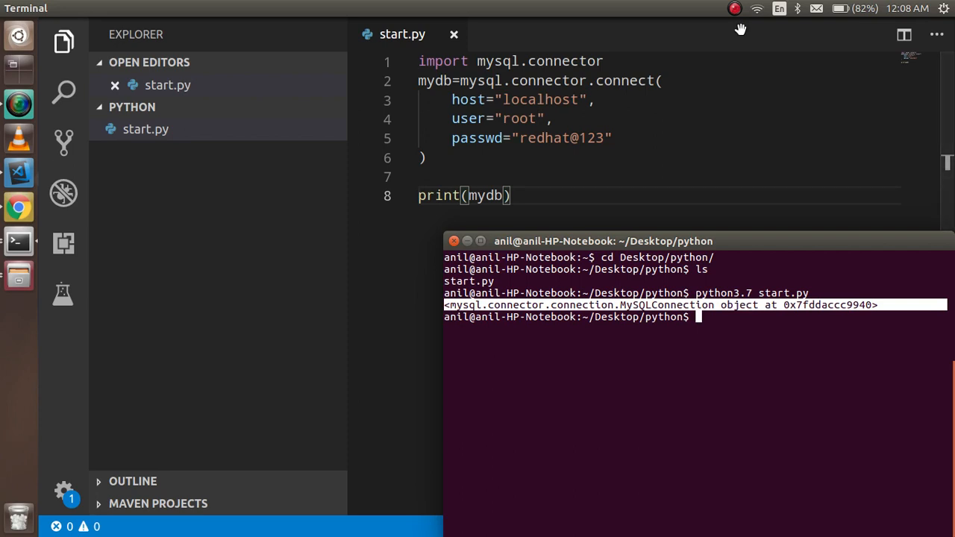
# Enter '1' in the terminal while reviewing the printed connection output.
pyautogui.write('1')
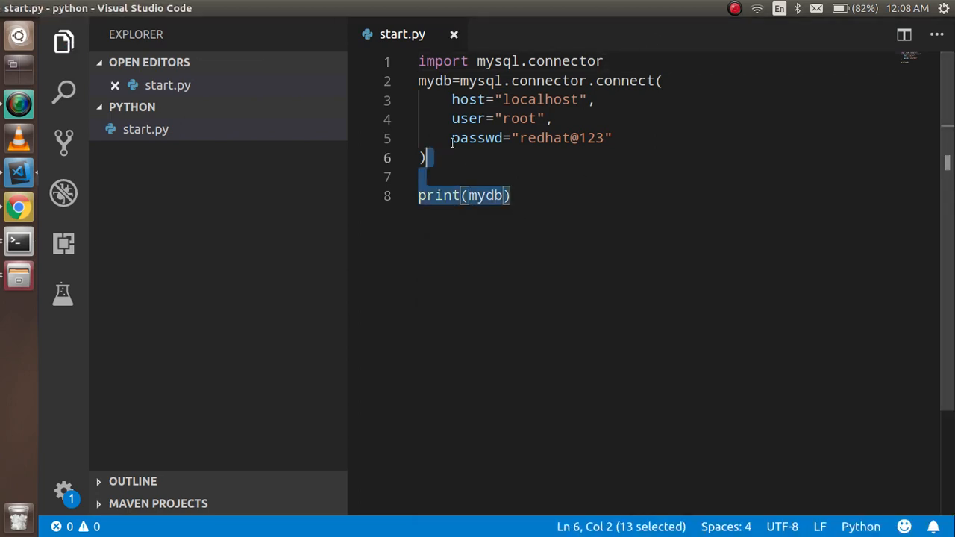
# Delete the connect and print code, leaving only 'import mysql.connector'.
pyautogui.press('Delete')
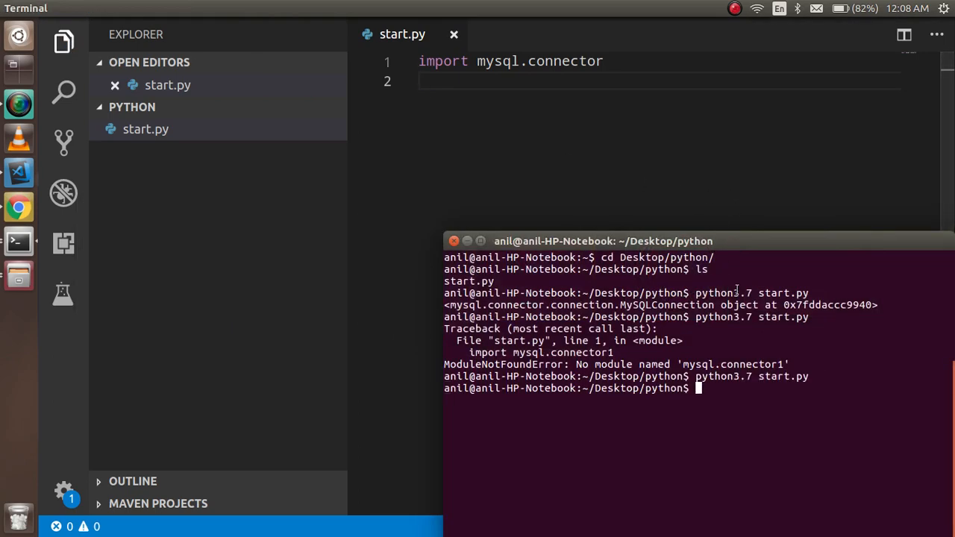
pyautogui.moveTo(688, 456)
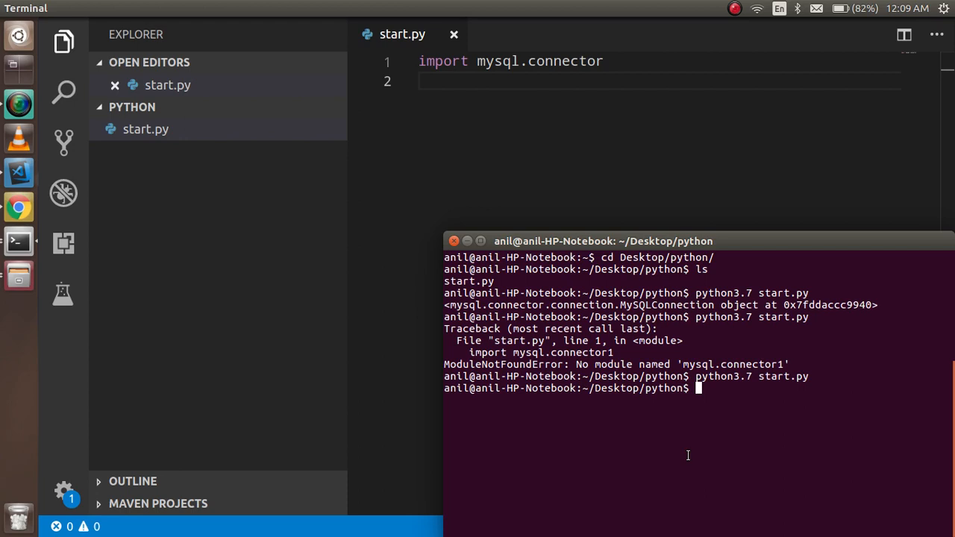
pyautogui.moveTo(765, 165)
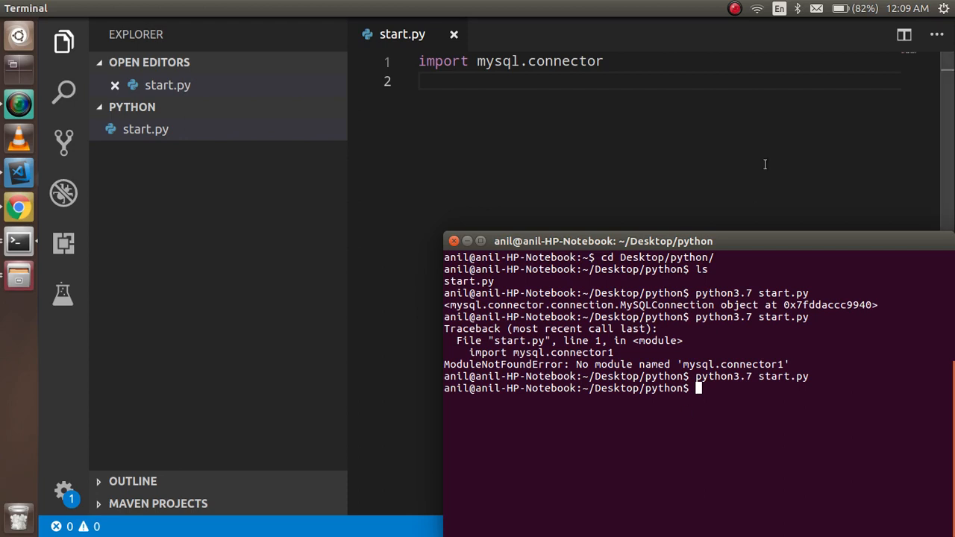